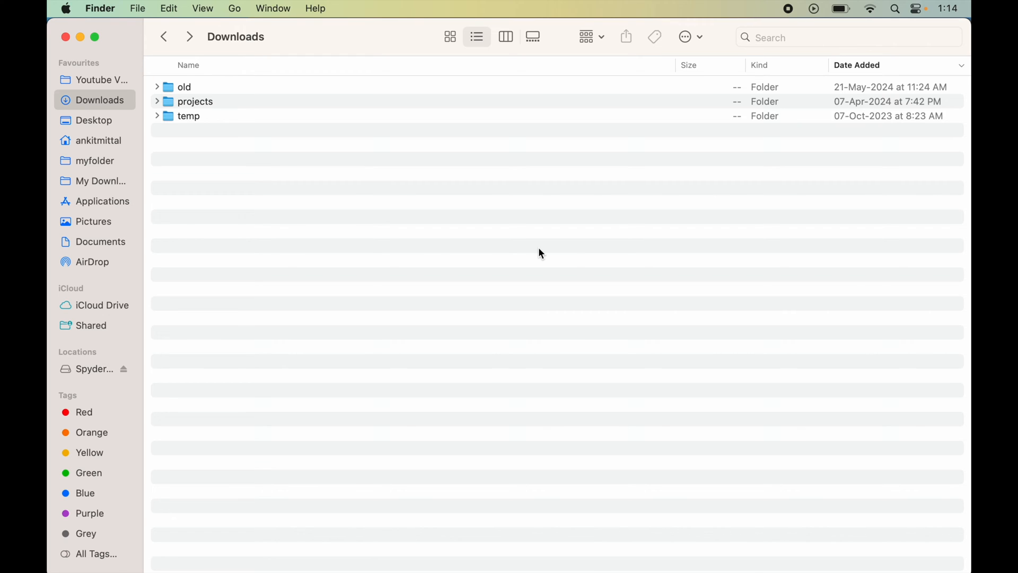
pyautogui.moveTo(369, 203)
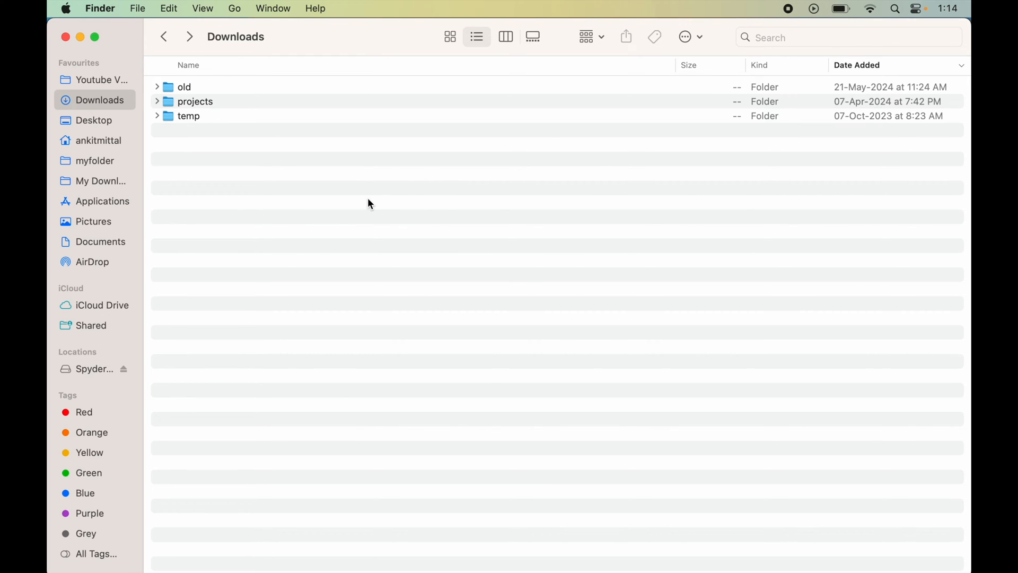
# Go to Applications and move the Spyder app to the Bin from its context menu.
pyautogui.click(234, 9)
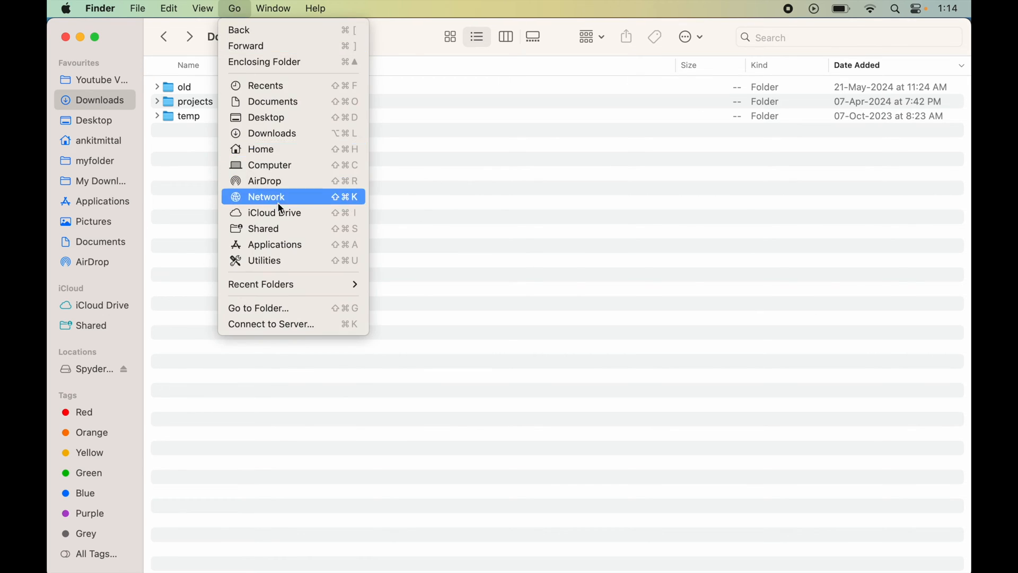
pyautogui.click(276, 244)
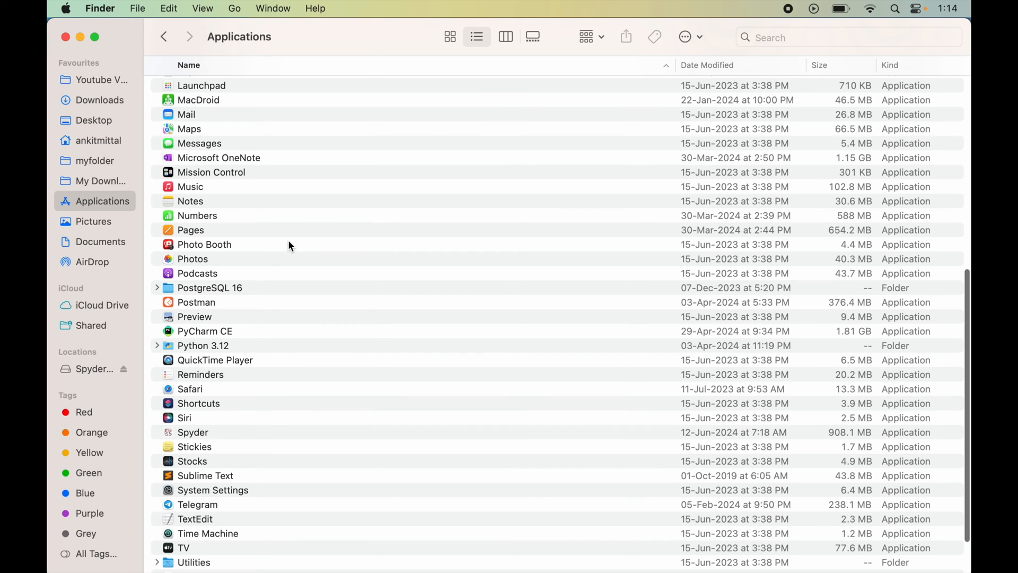
pyautogui.scroll(-3)
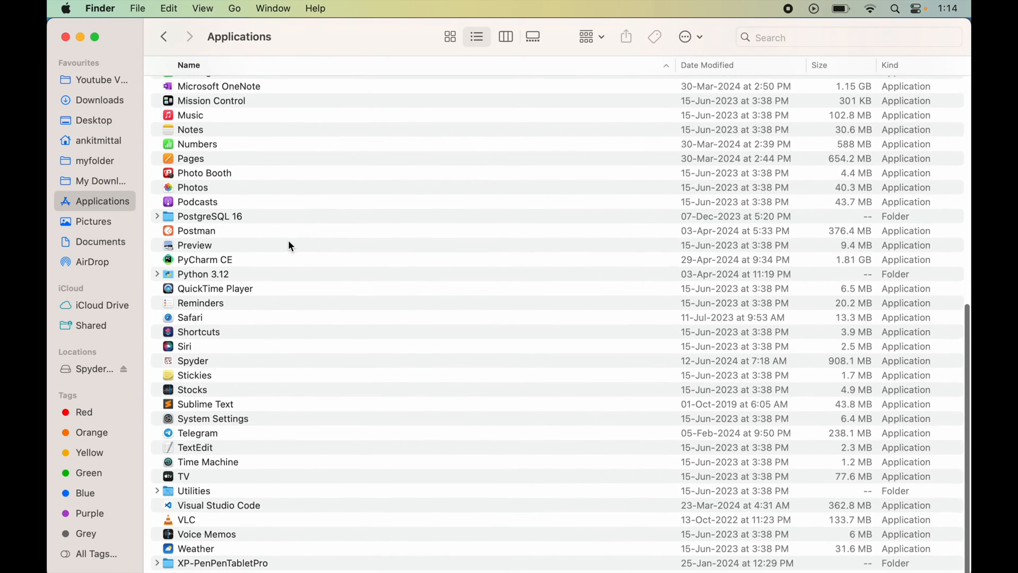
pyautogui.click(193, 361)
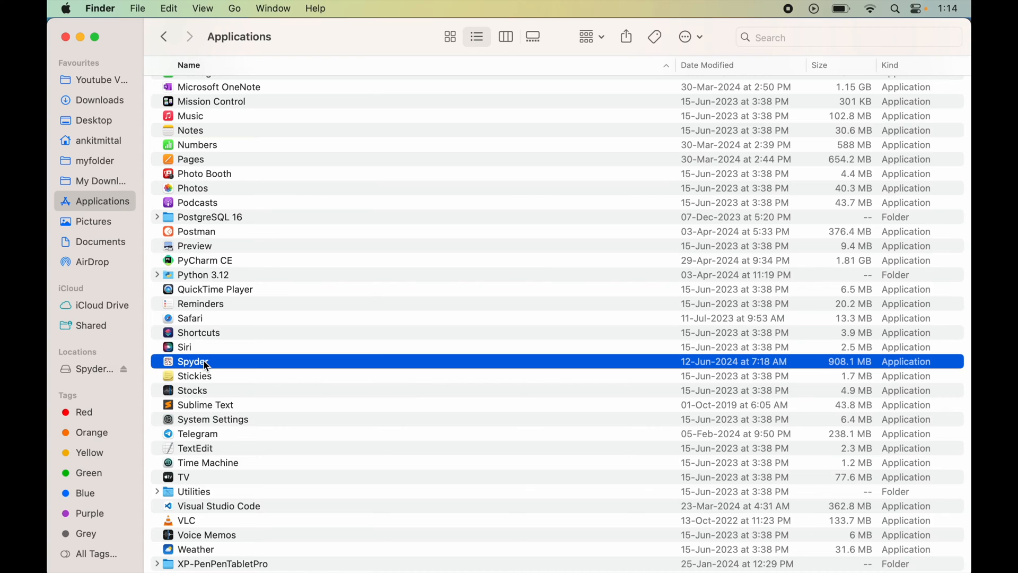
pyautogui.rightClick(193, 360)
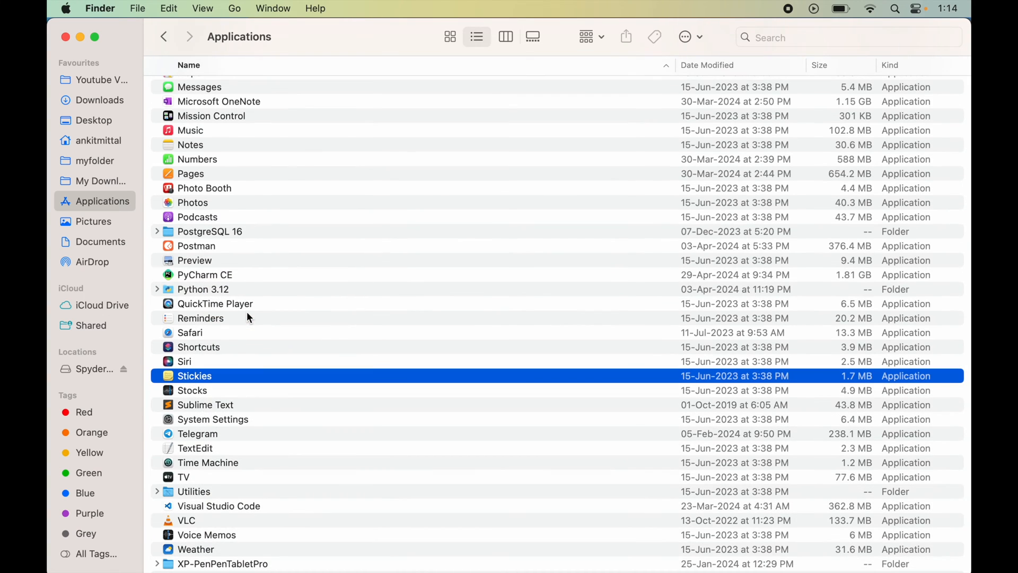
# Use Go to Folder with the ~/Library path to reach the Library folder.
pyautogui.click(233, 9)
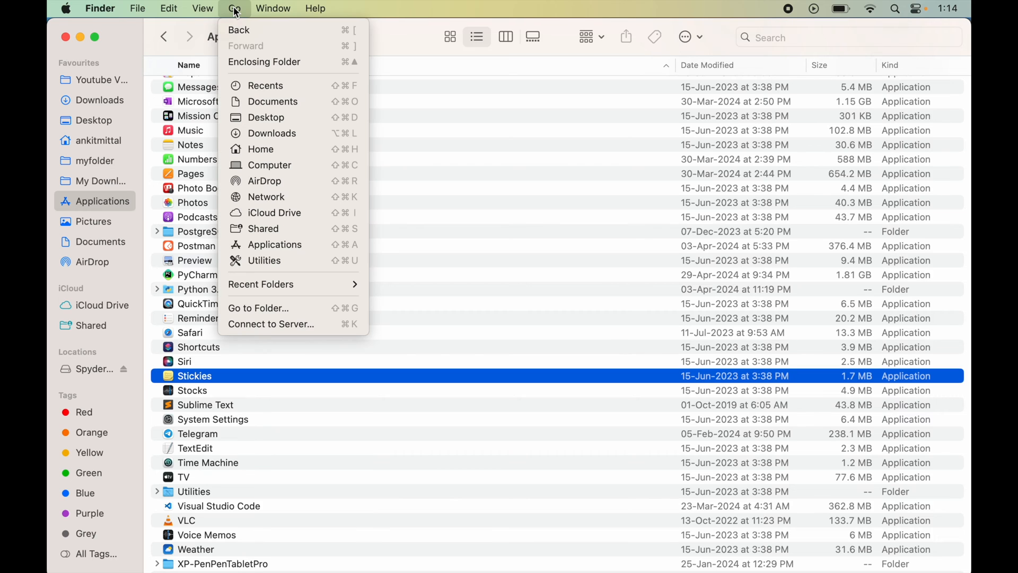
pyautogui.moveTo(282, 307)
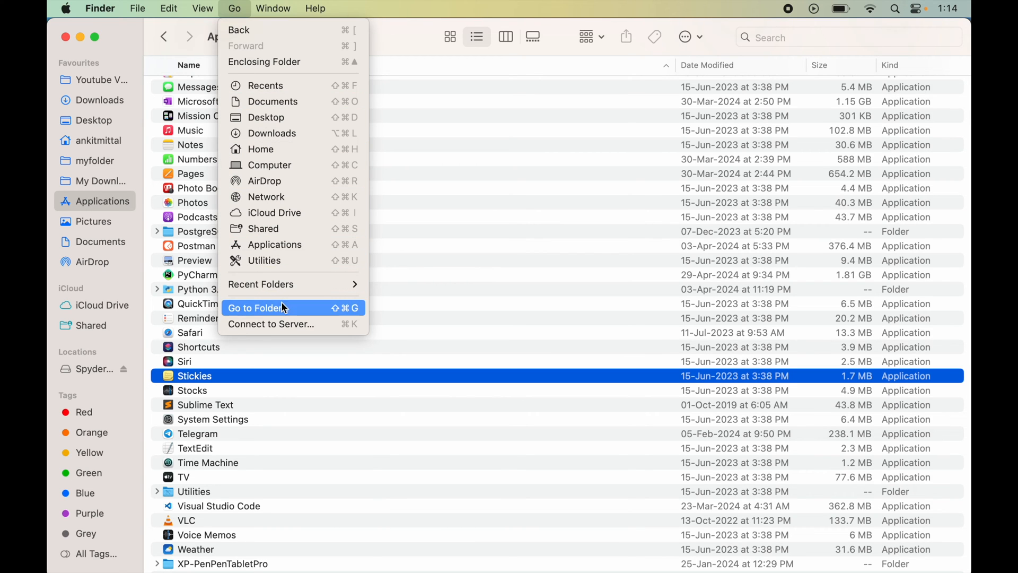
pyautogui.click(256, 307)
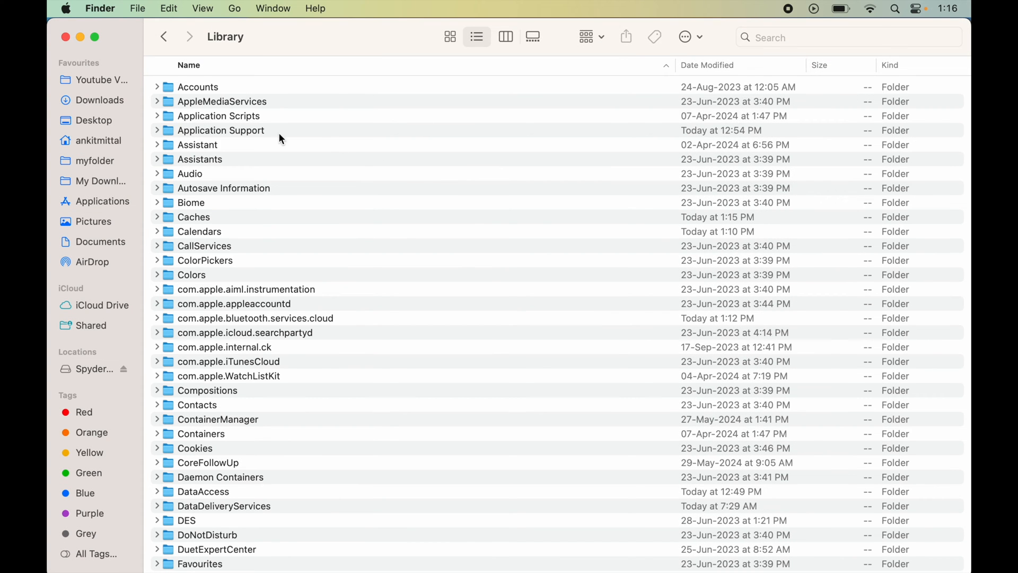
pyautogui.moveTo(223, 139)
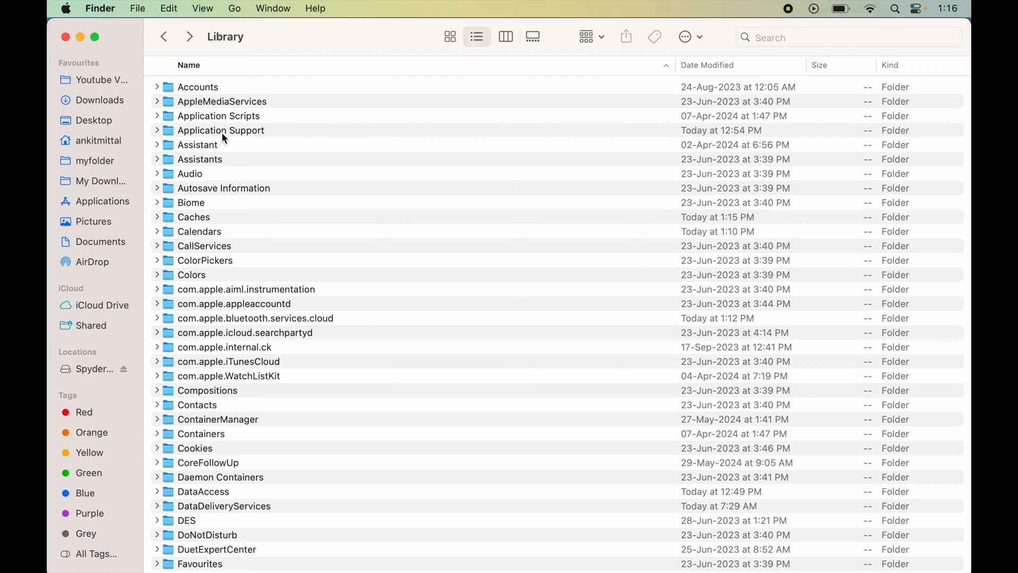
pyautogui.moveTo(237, 136)
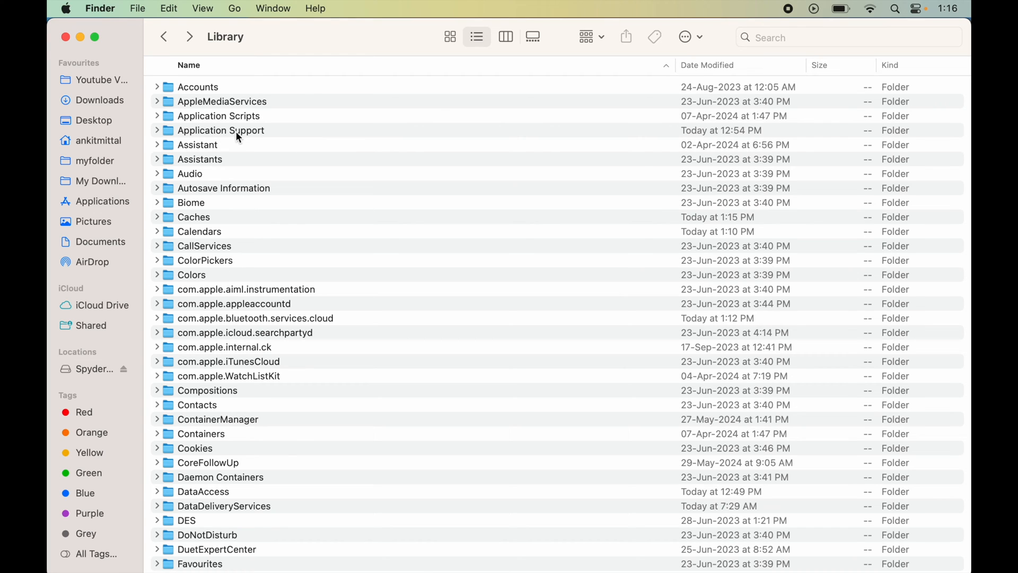
# Delete the Spyder folder from Application Support and go back to Library.
pyautogui.doubleClick(220, 129)
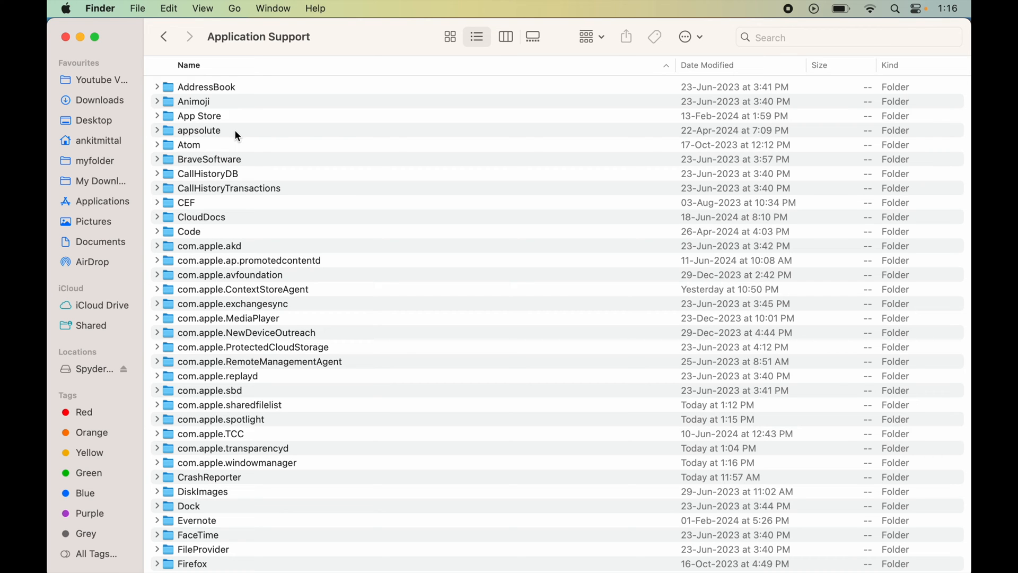
pyautogui.scroll(-3)
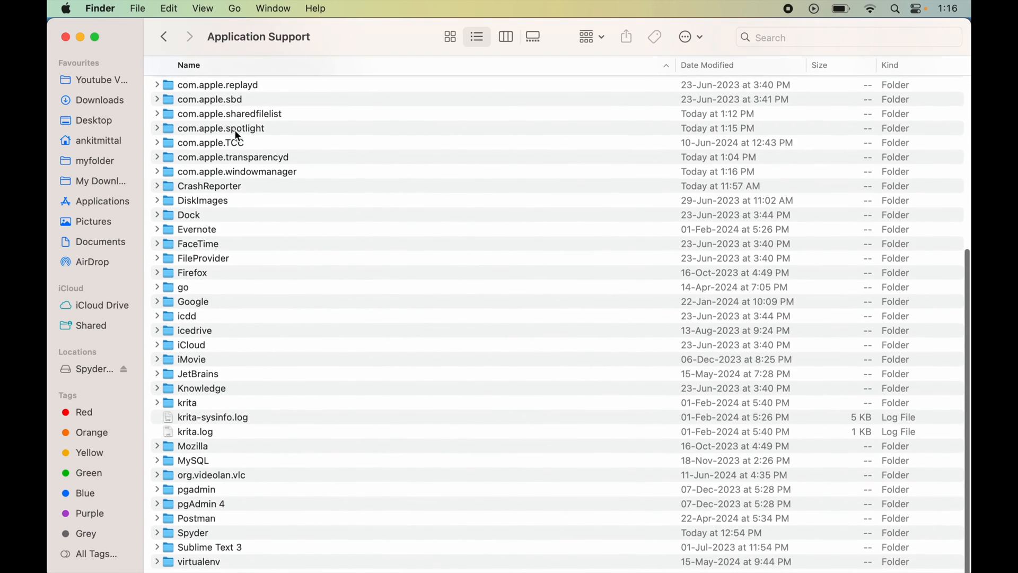
pyautogui.scroll(3)
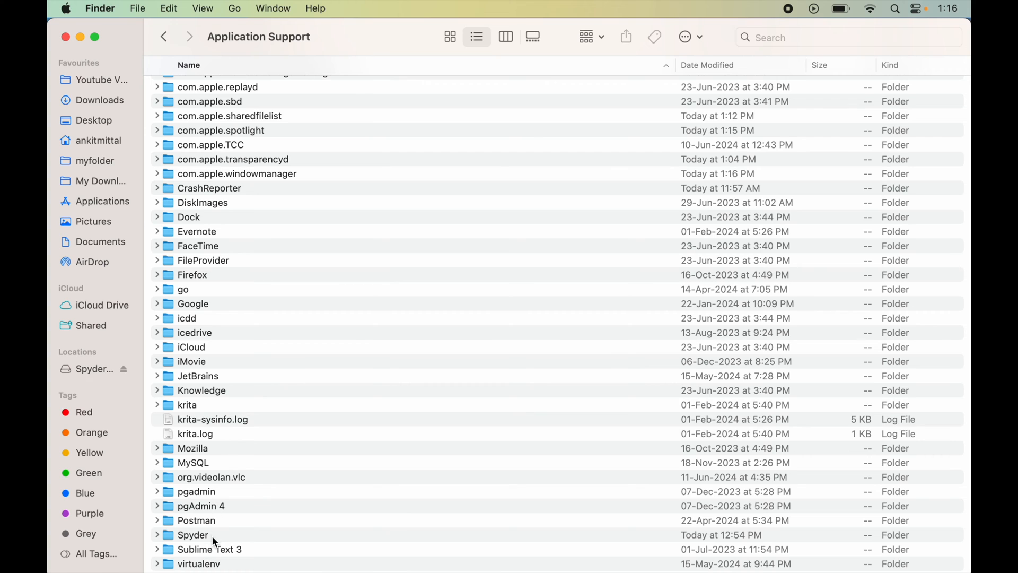
pyautogui.click(192, 534)
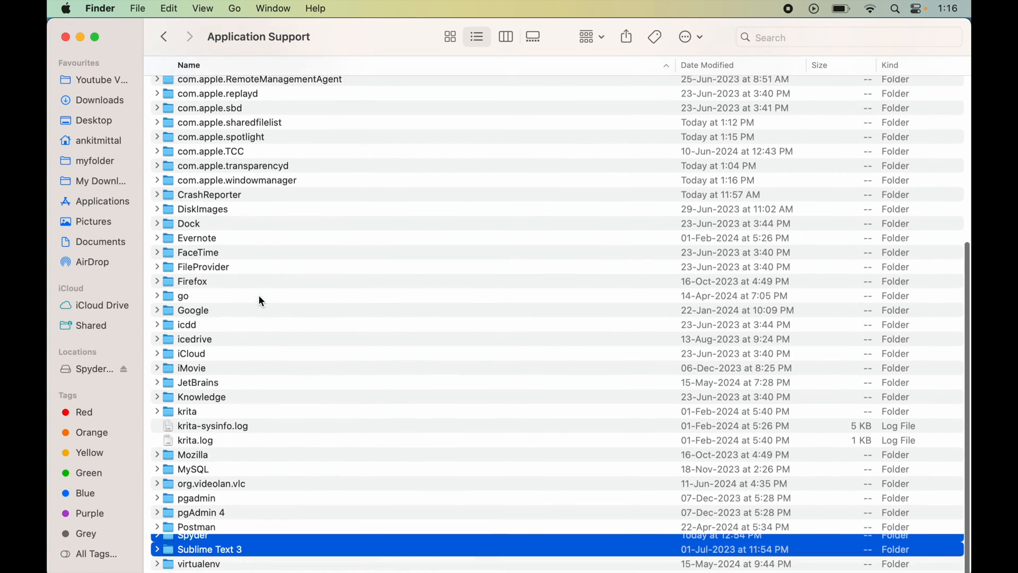
pyautogui.scroll(3)
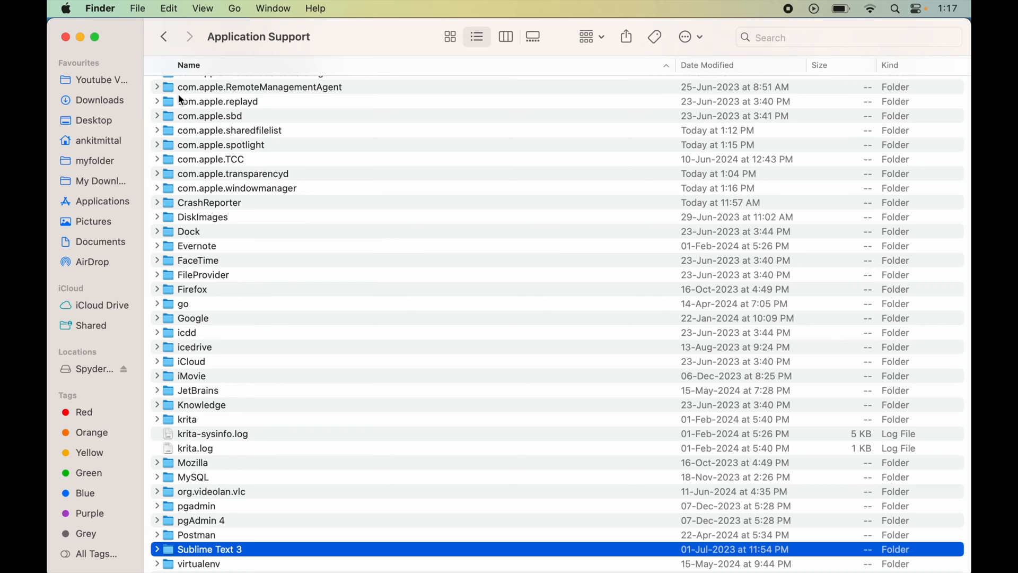
pyautogui.click(165, 36)
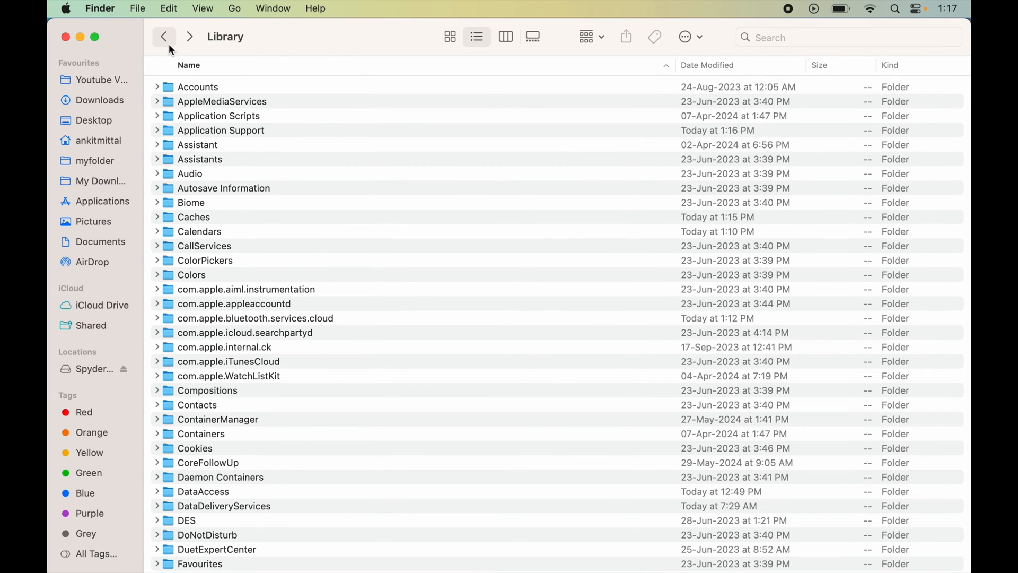
pyautogui.moveTo(212, 223)
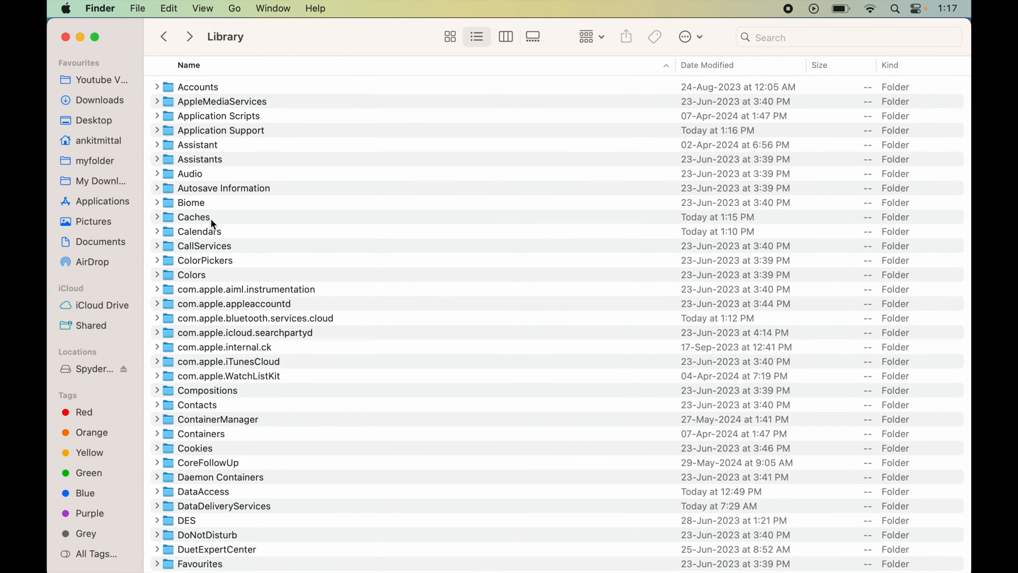
# Move the Spyder folder in Caches to the Bin and go back to Library.
pyautogui.doubleClick(193, 217)
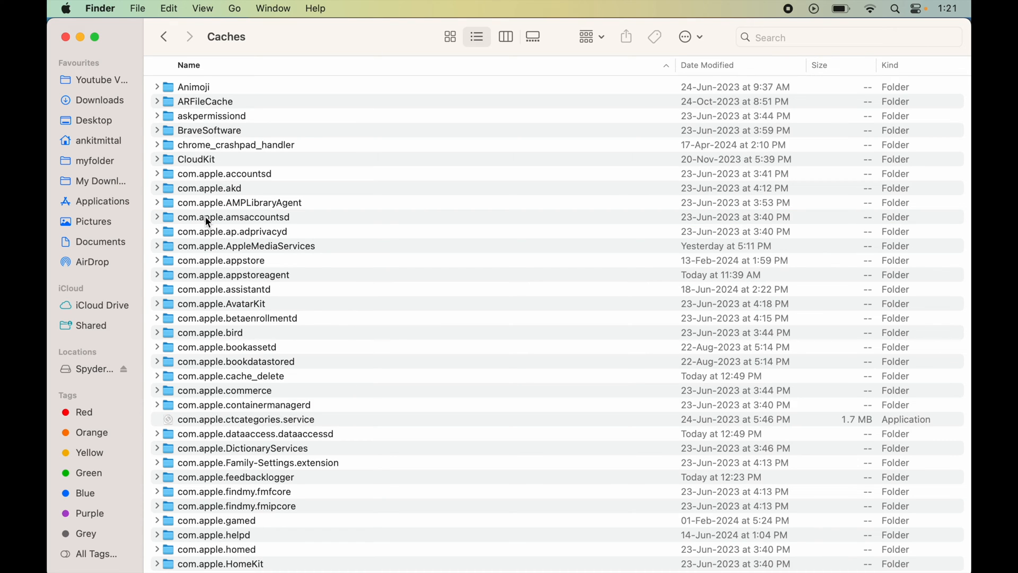
pyautogui.scroll(-3)
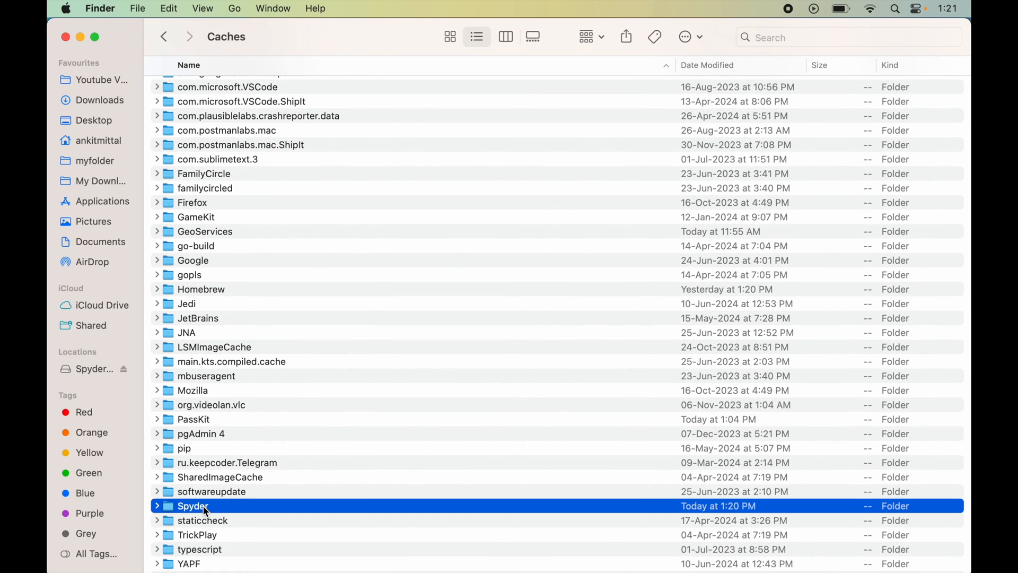
pyautogui.rightClick(192, 506)
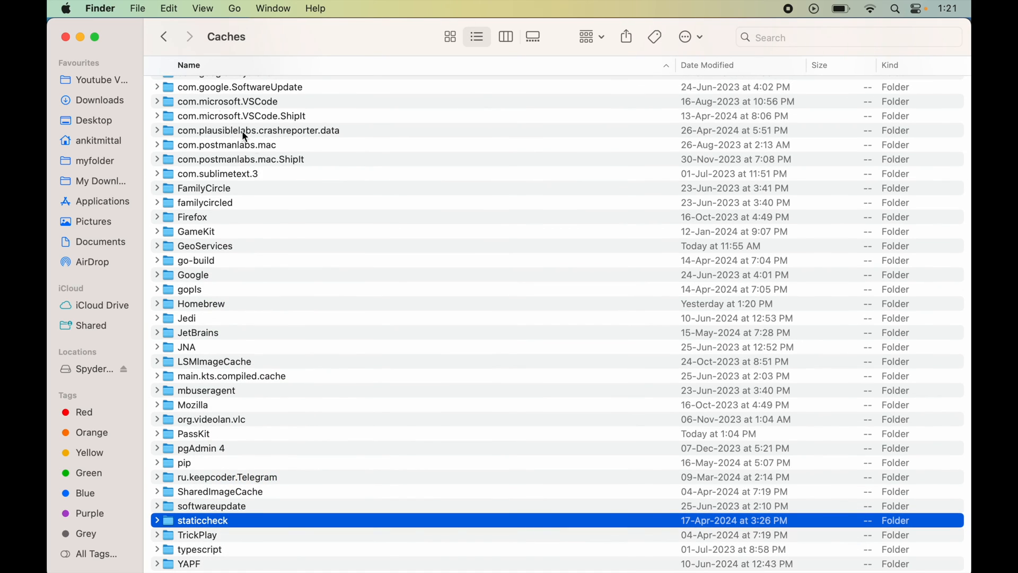
pyautogui.click(164, 36)
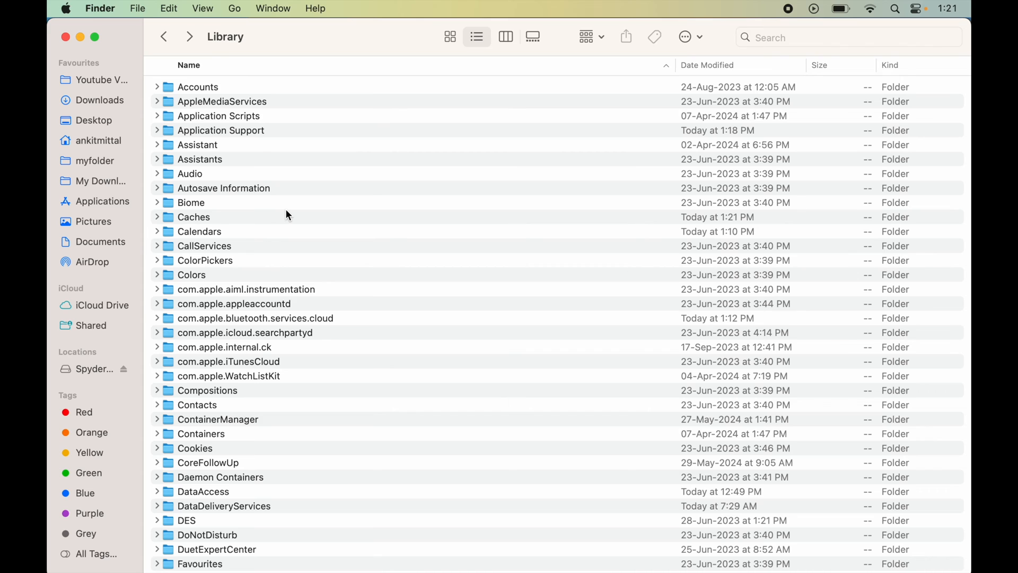
# Enter the Preferences folder and scroll through its property list files.
pyautogui.scroll(-3)
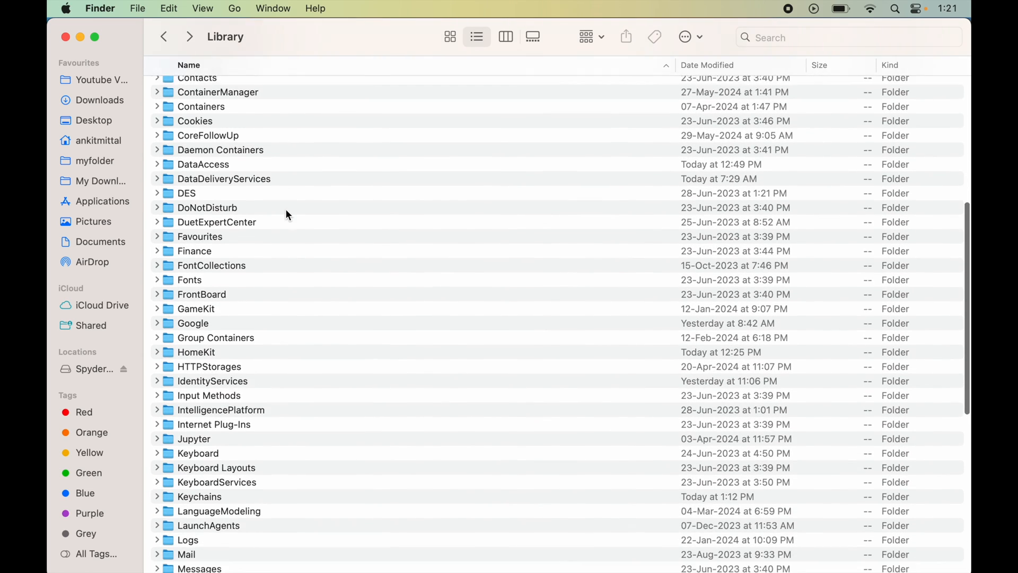
pyautogui.scroll(-3)
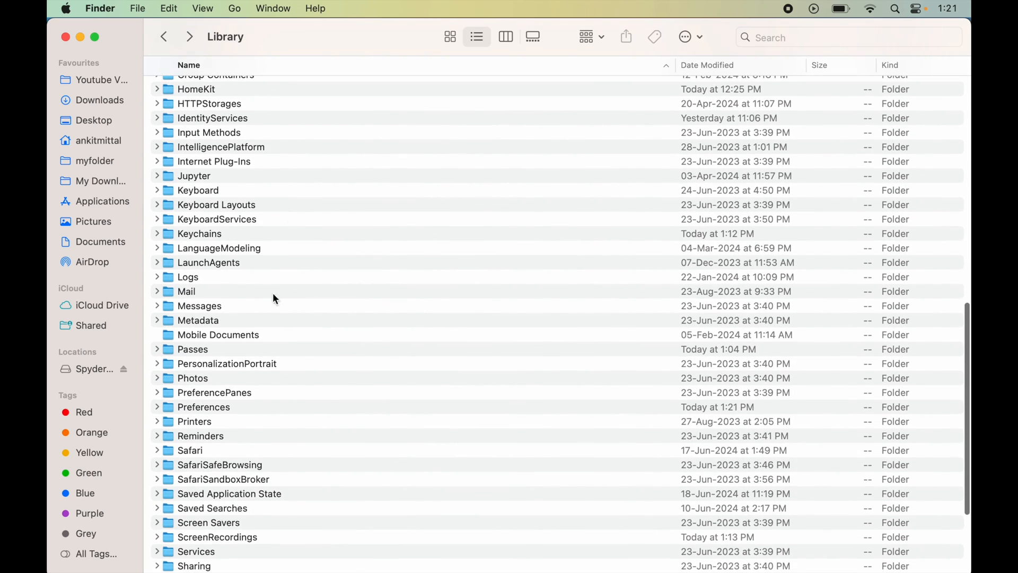
pyautogui.click(203, 406)
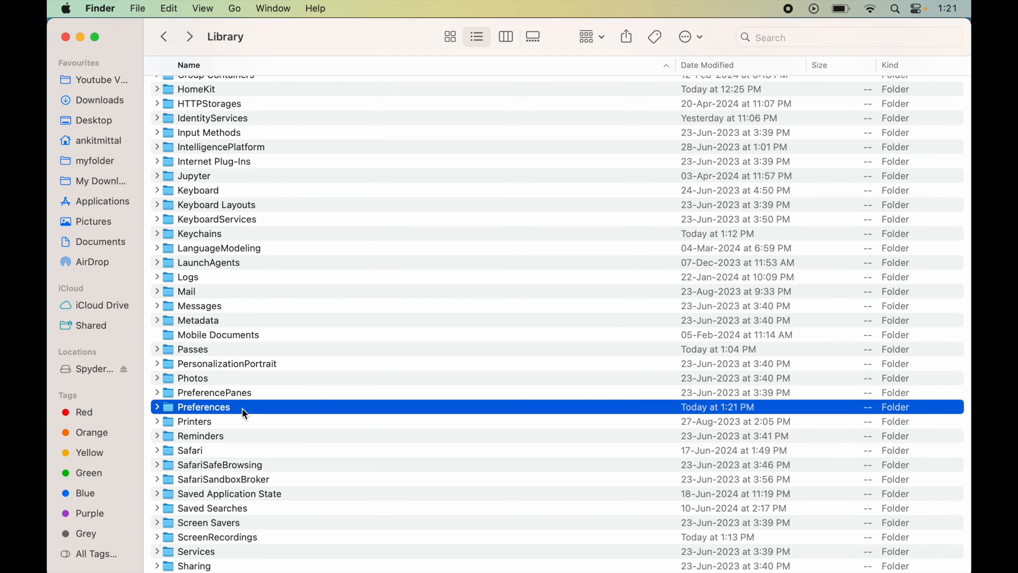
pyautogui.doubleClick(203, 406)
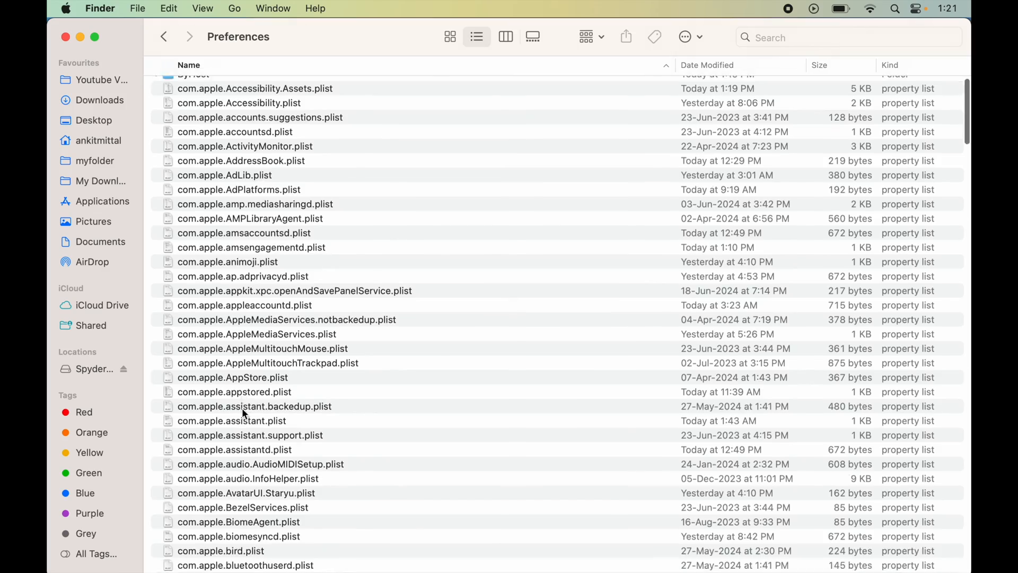
pyautogui.scroll(-3)
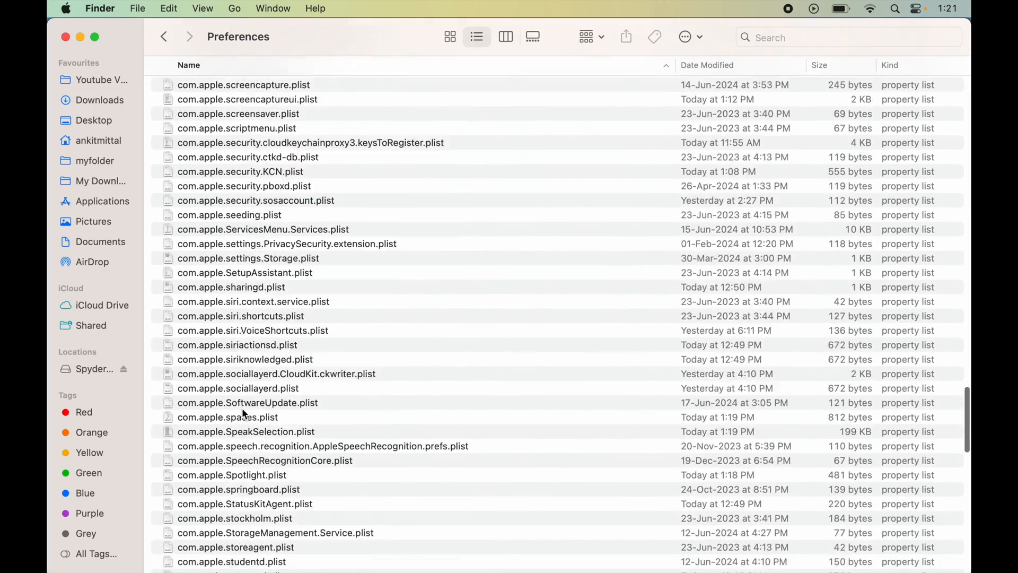
pyautogui.scroll(-3)
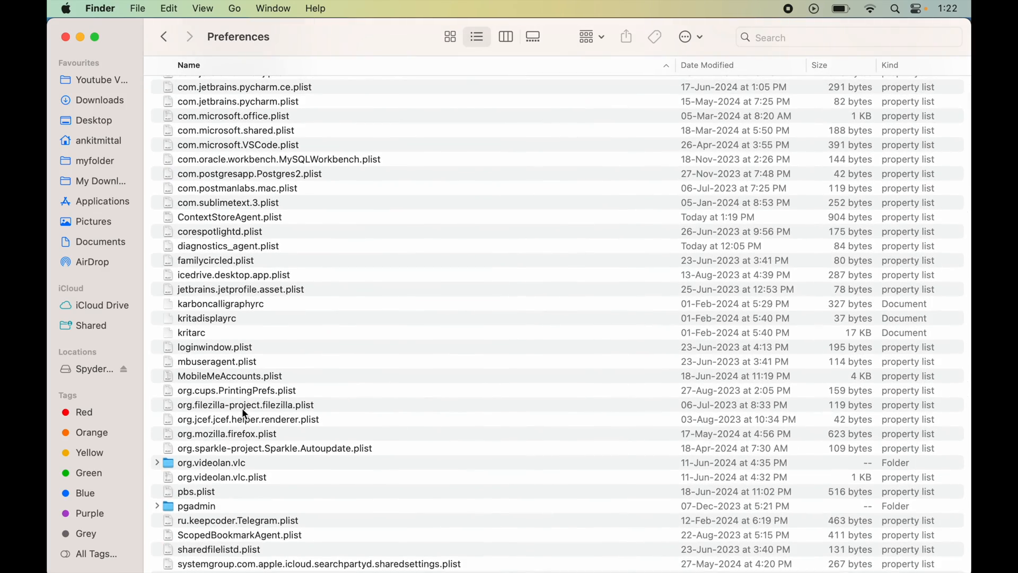